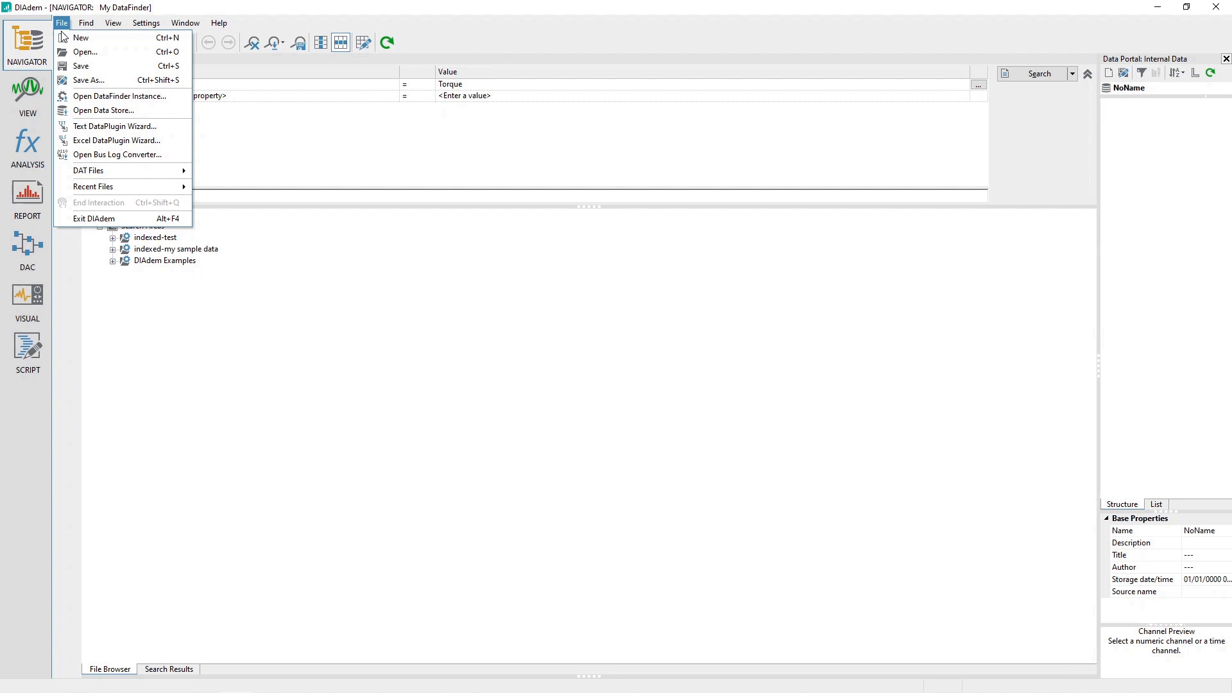
mouse_move(117, 140)
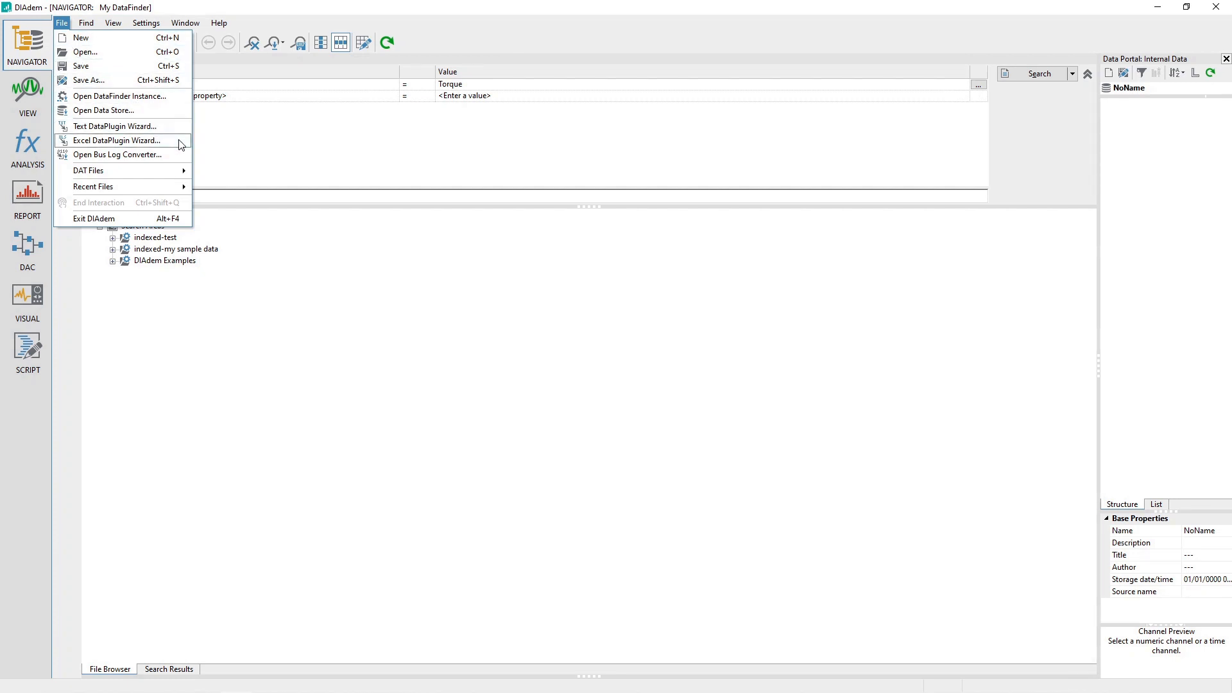
Step: Open Example.xls from the Data folder in the Excel DataPlugin Wizard
left_click(117, 140)
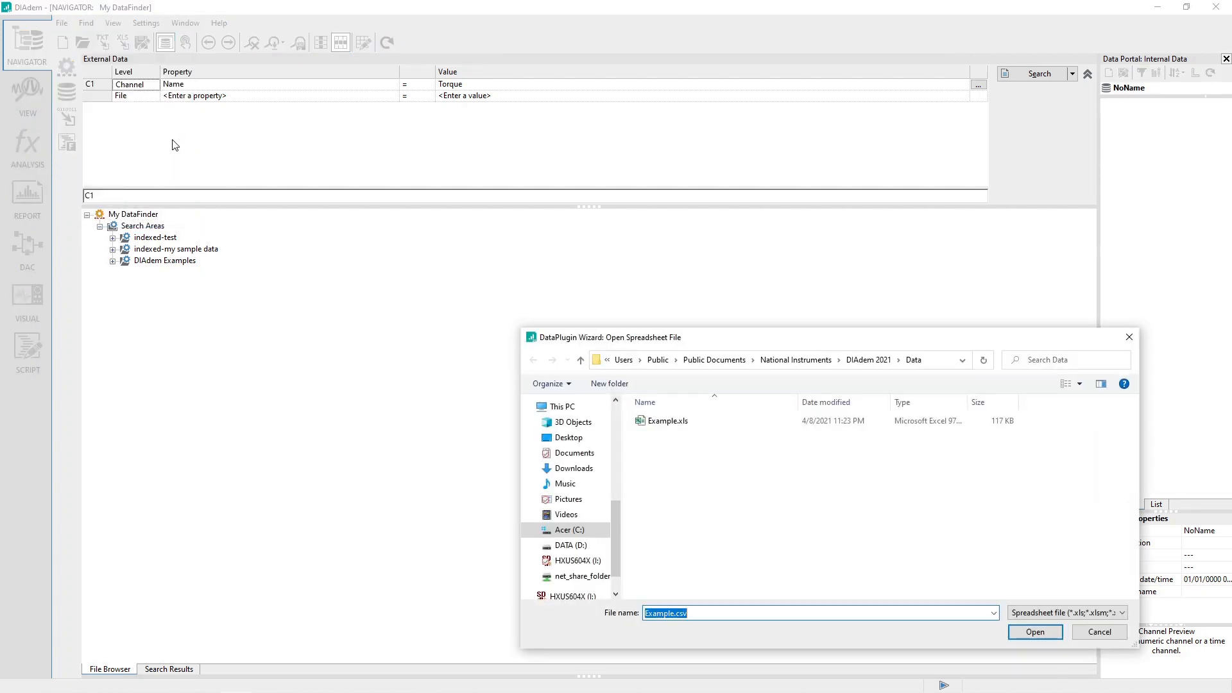
left_click(668, 421)
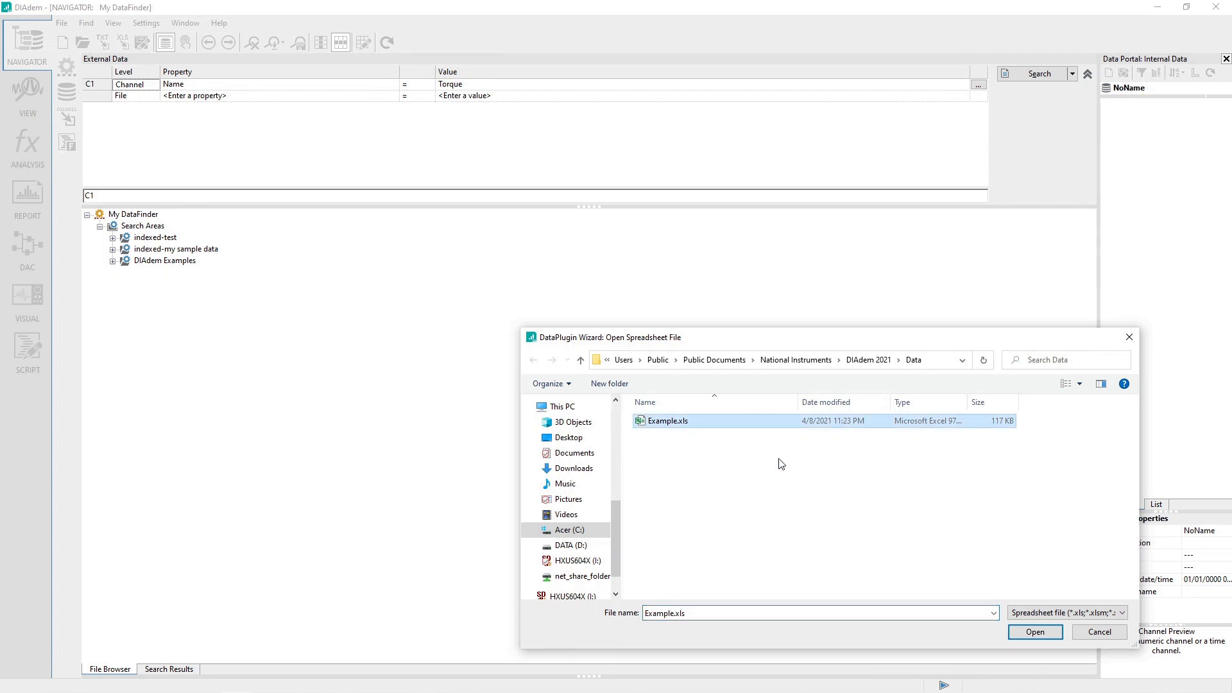
left_click(1034, 631)
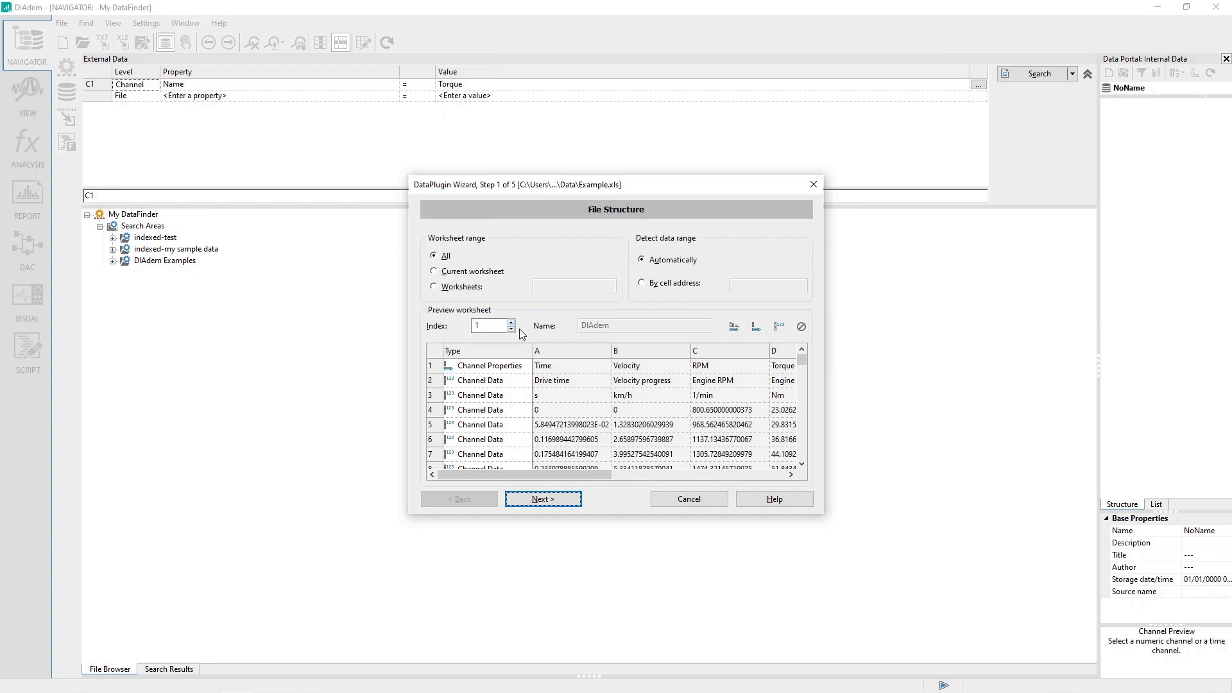
Step: Set row 2 to be ignored and row 3 to be read as channel properties
left_click(492, 380)
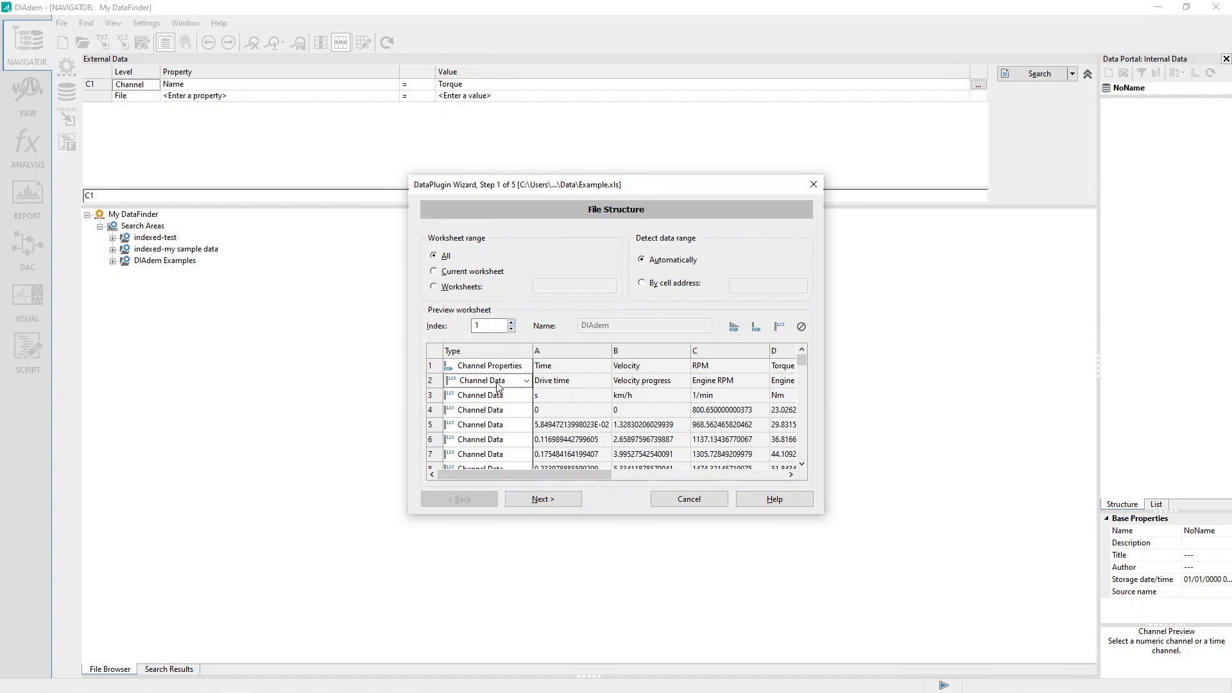
left_click(525, 380)
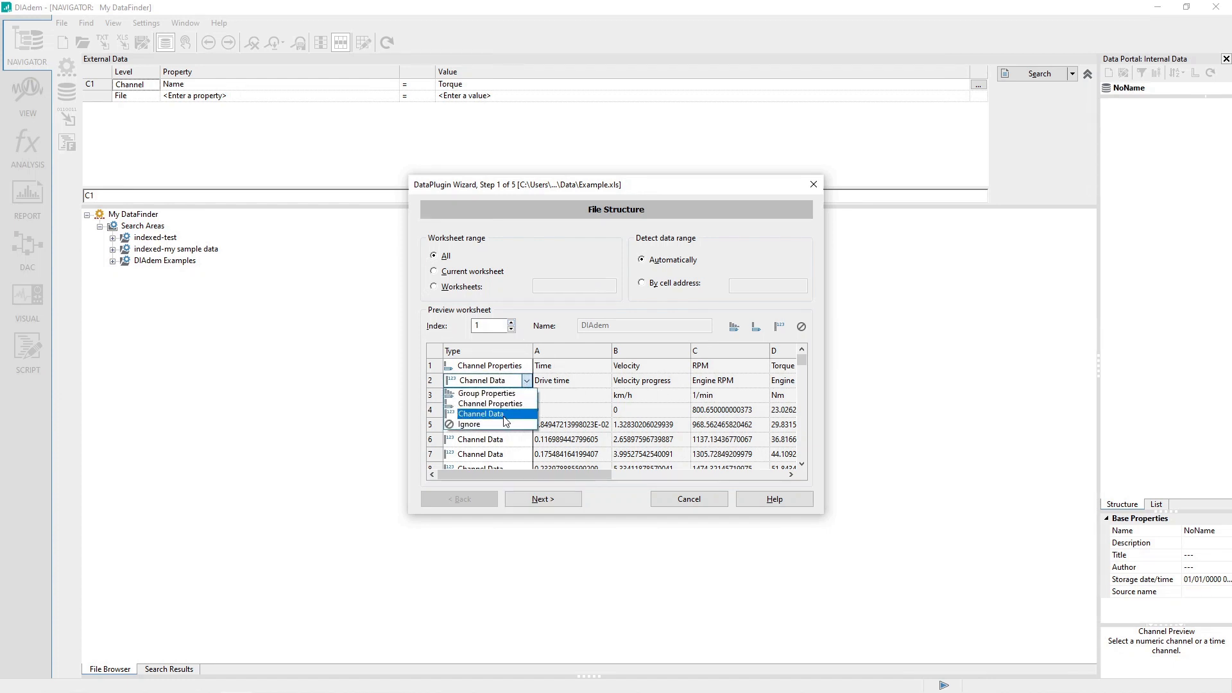
left_click(468, 424)
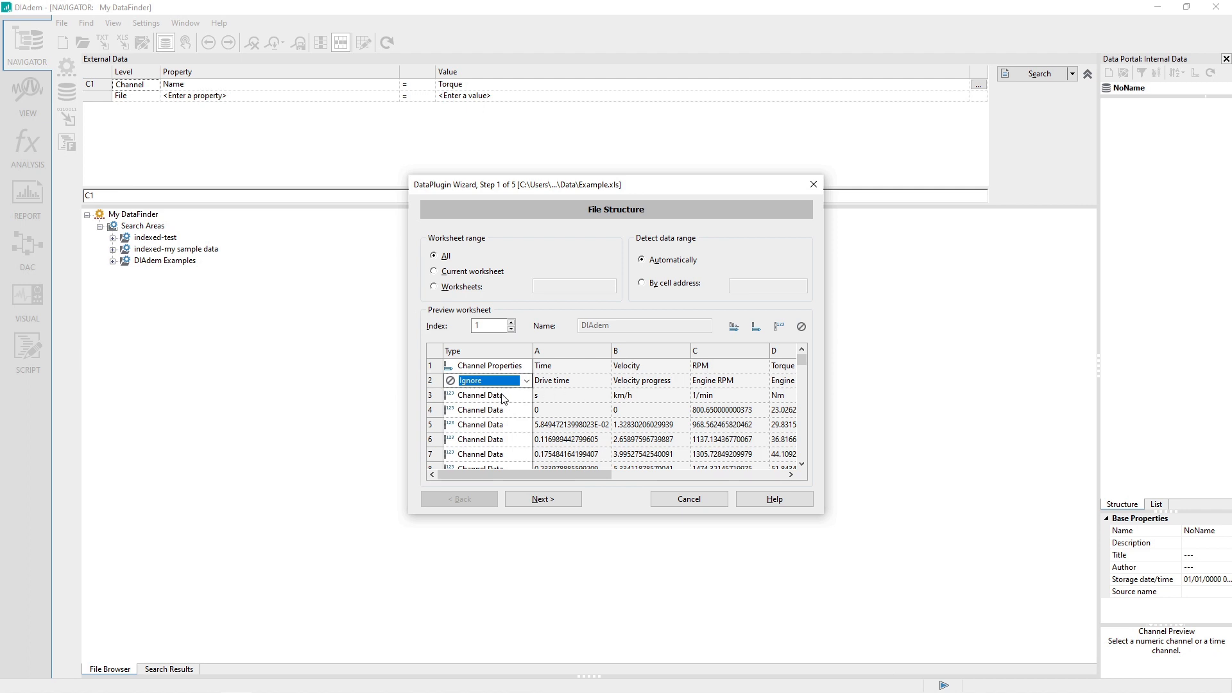
left_click(488, 394)
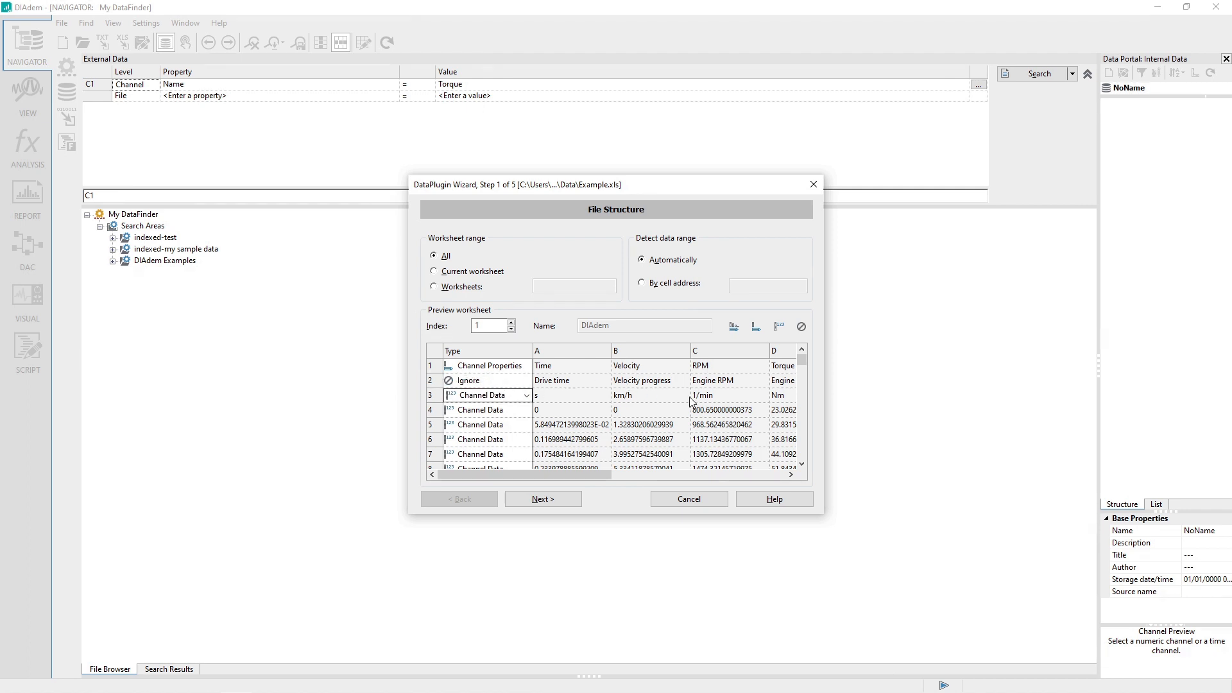
left_click(525, 394)
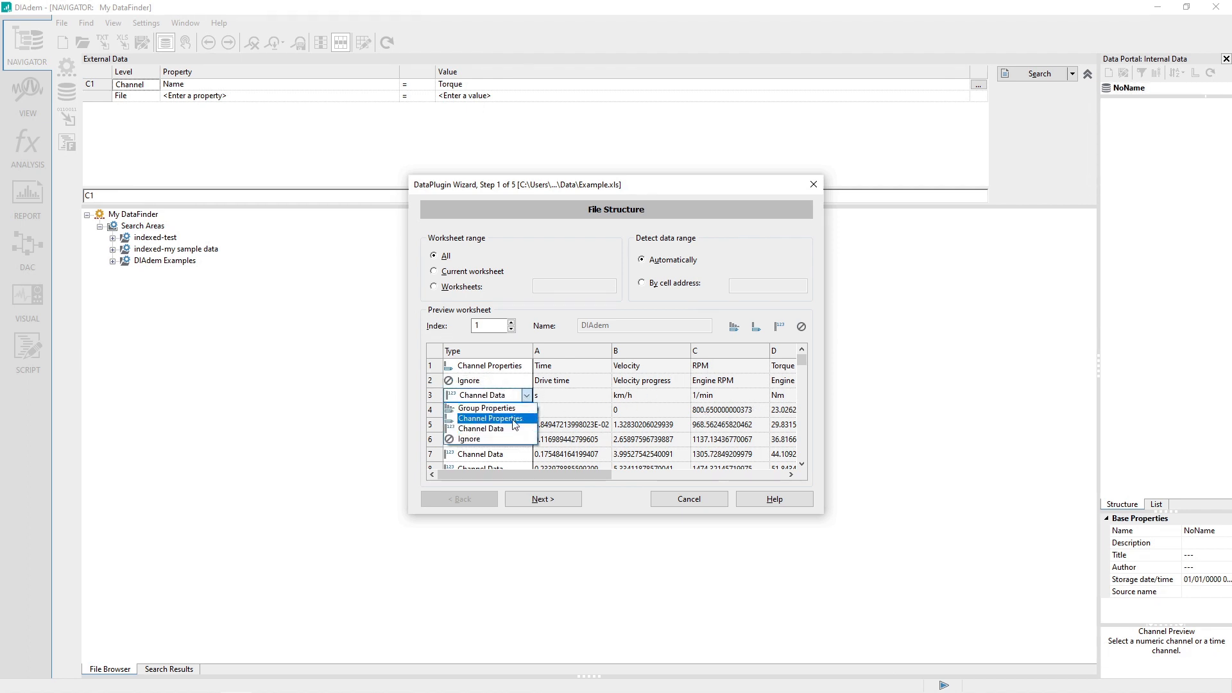
mouse_move(503, 429)
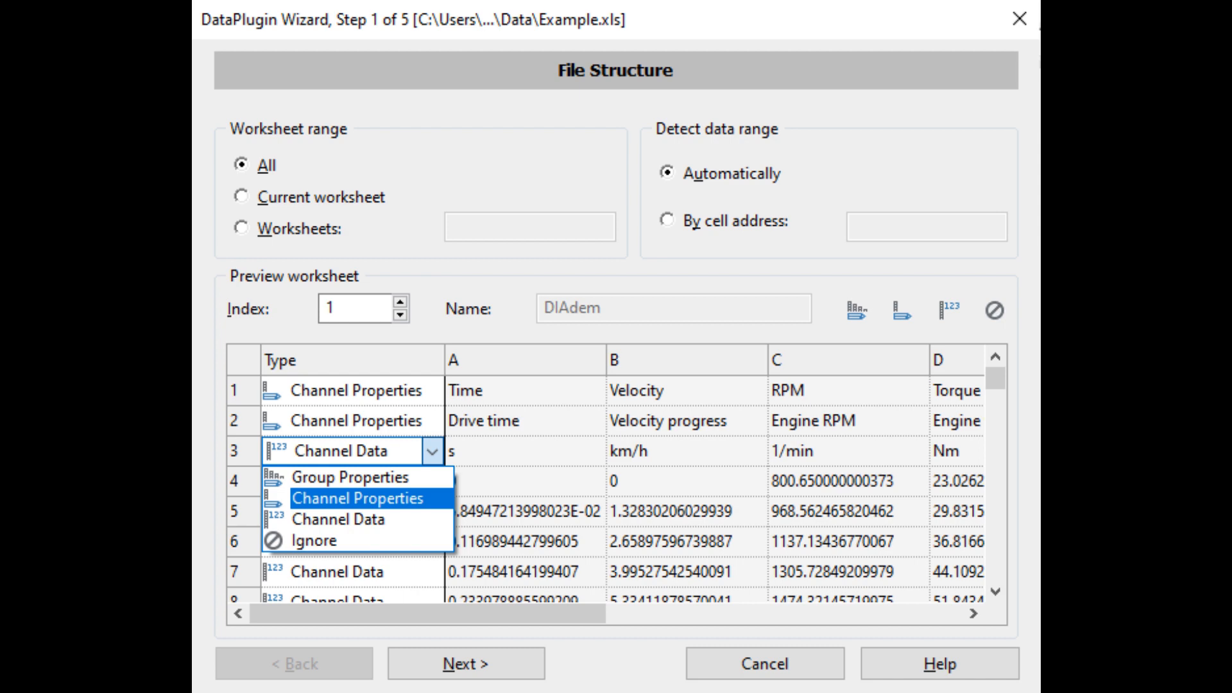
left_click(359, 498)
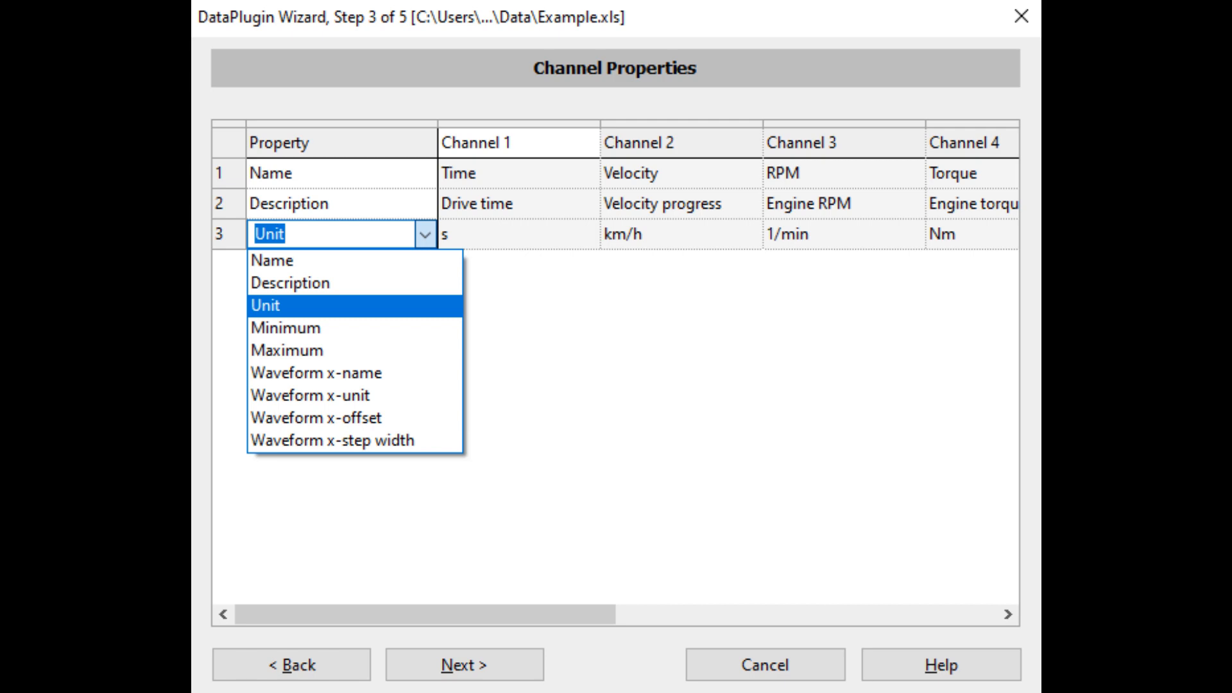
Step: Map property row 3 (s, km/h, 1/min, Nm) to the channel Unit
left_click(464, 664)
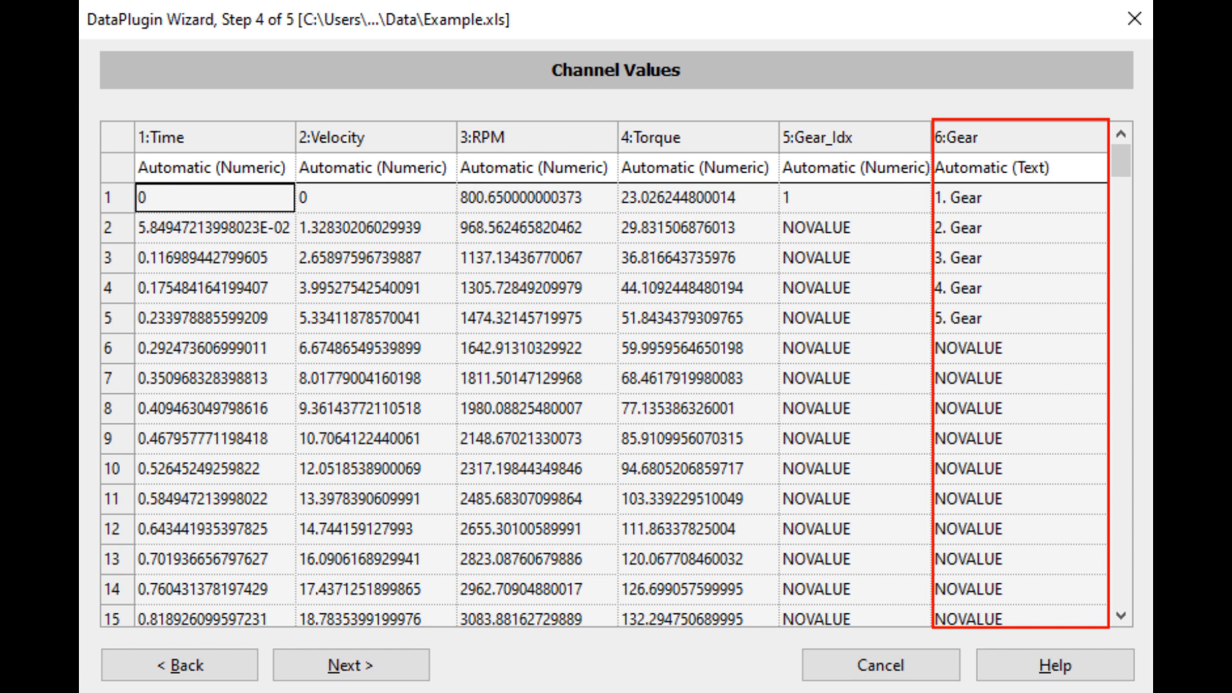
Step: Accept the six-channel values preview, Time through the text channel Gear, and continue
left_click(351, 665)
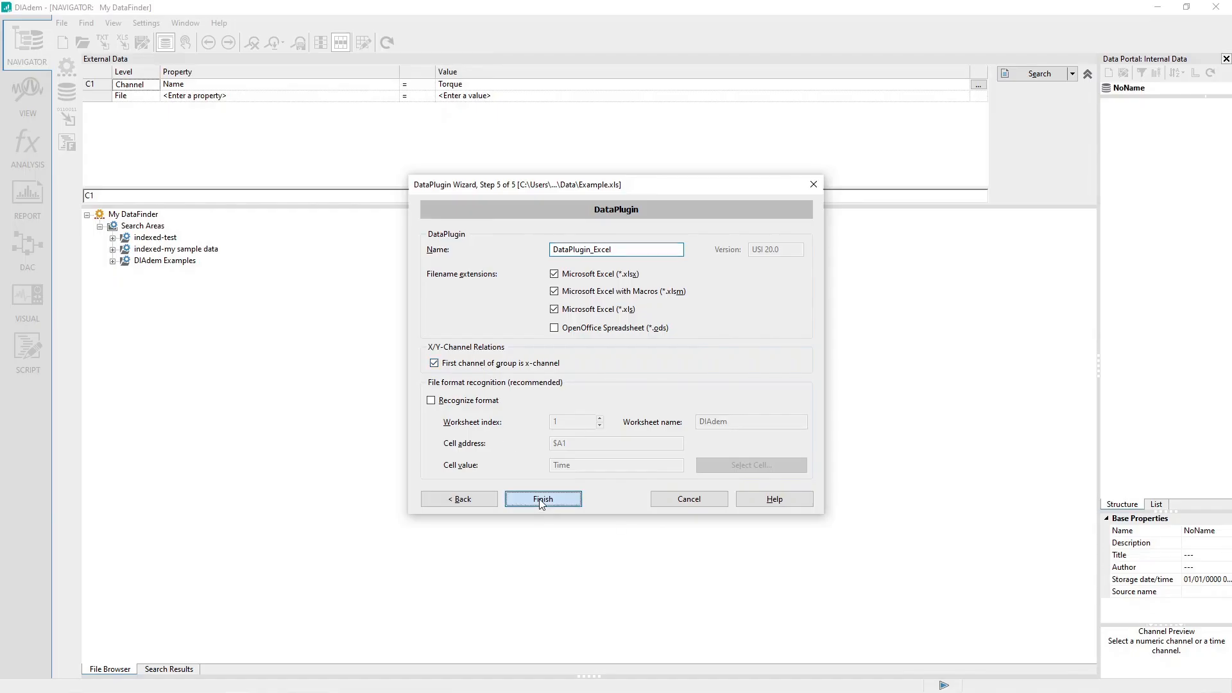
Step: Finish DataPlugin_Excel with .xlsx, .xlsm and .xls extensions and first channel as x-channel
left_click(542, 499)
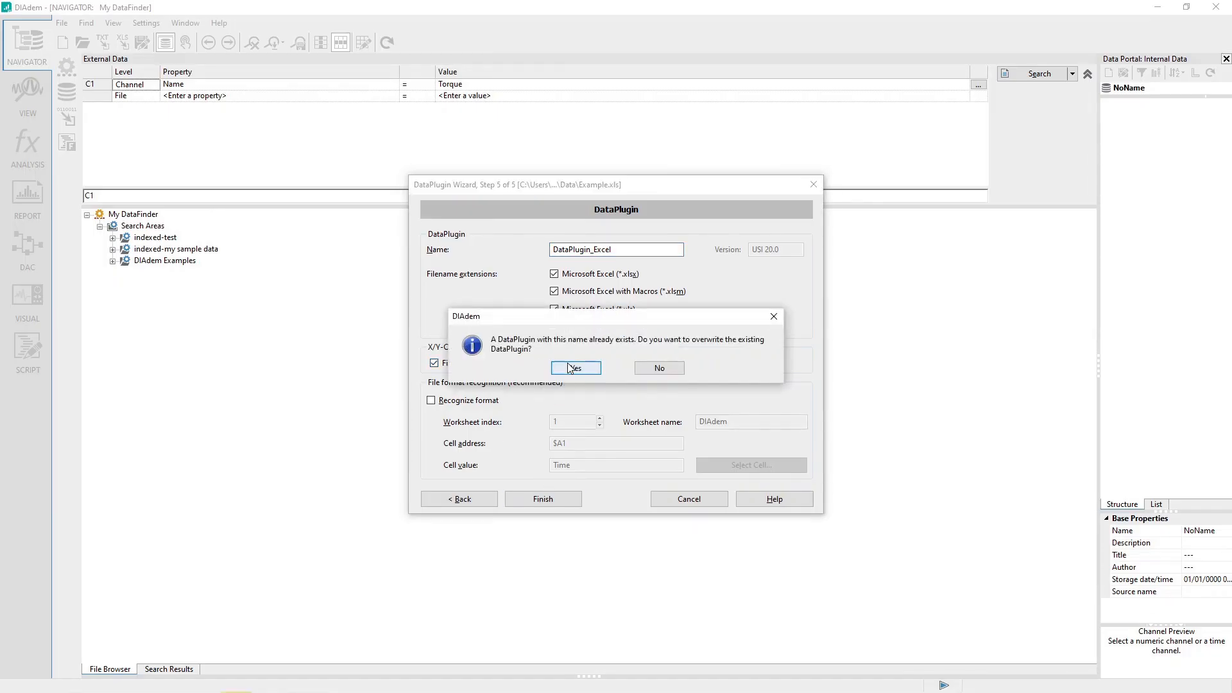
Step: Overwrite the existing DataPlugin_Excel, loading Example's six channels into the Data Portal
left_click(576, 368)
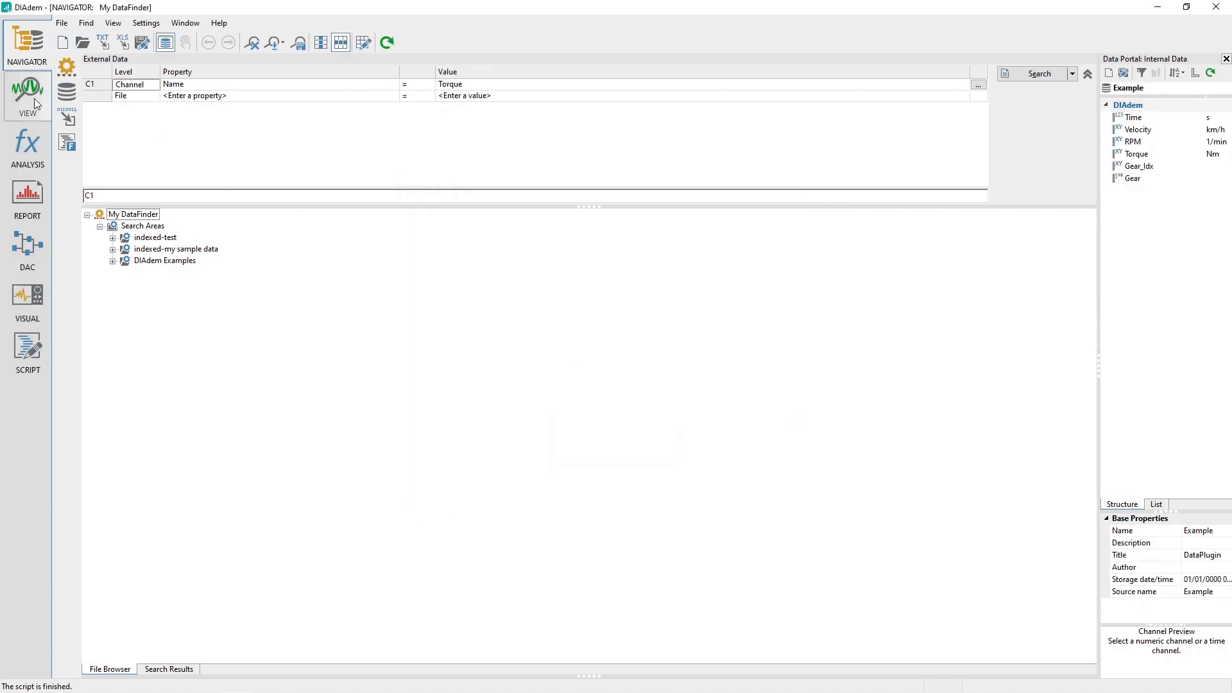
left_click(27, 89)
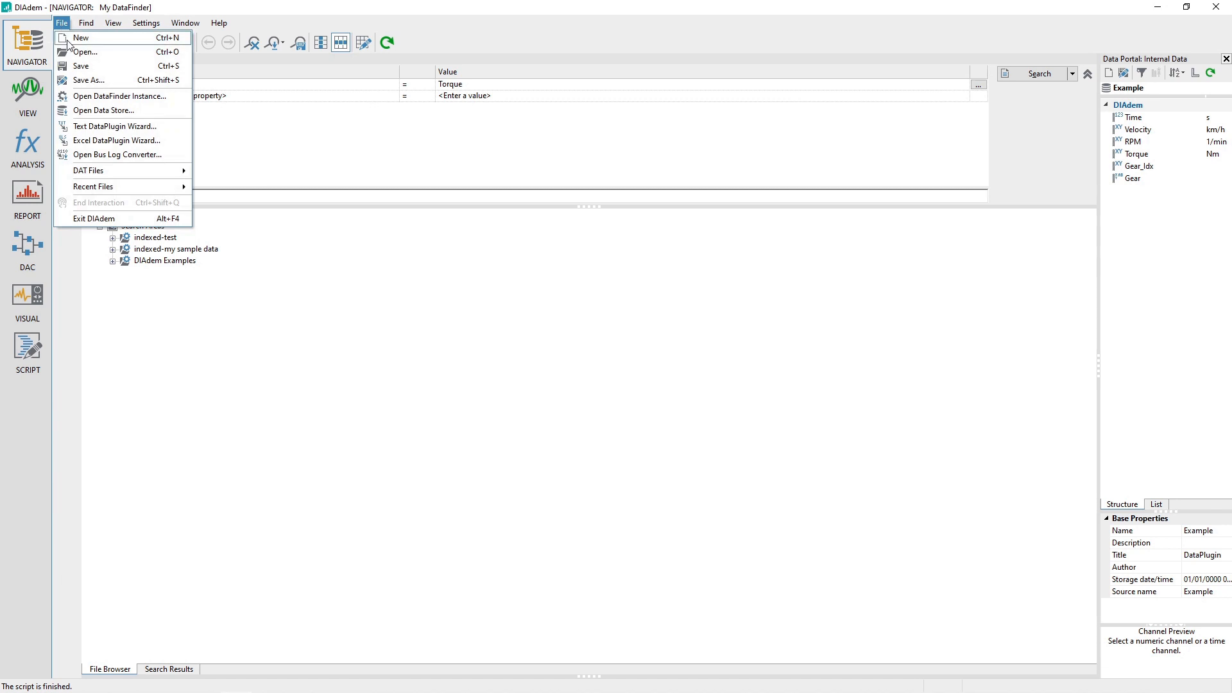
Step: Save the data as Example.TDMS in Documents\_junk in TDM Streaming format
left_click(88, 80)
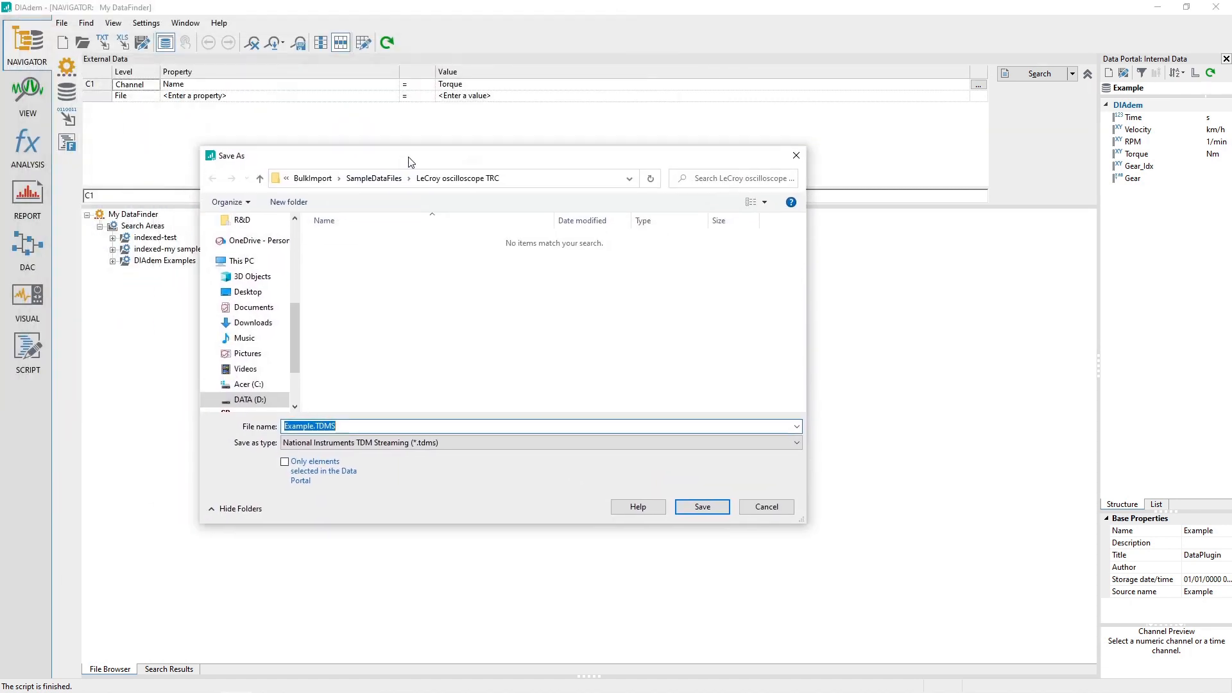
left_click(253, 307)
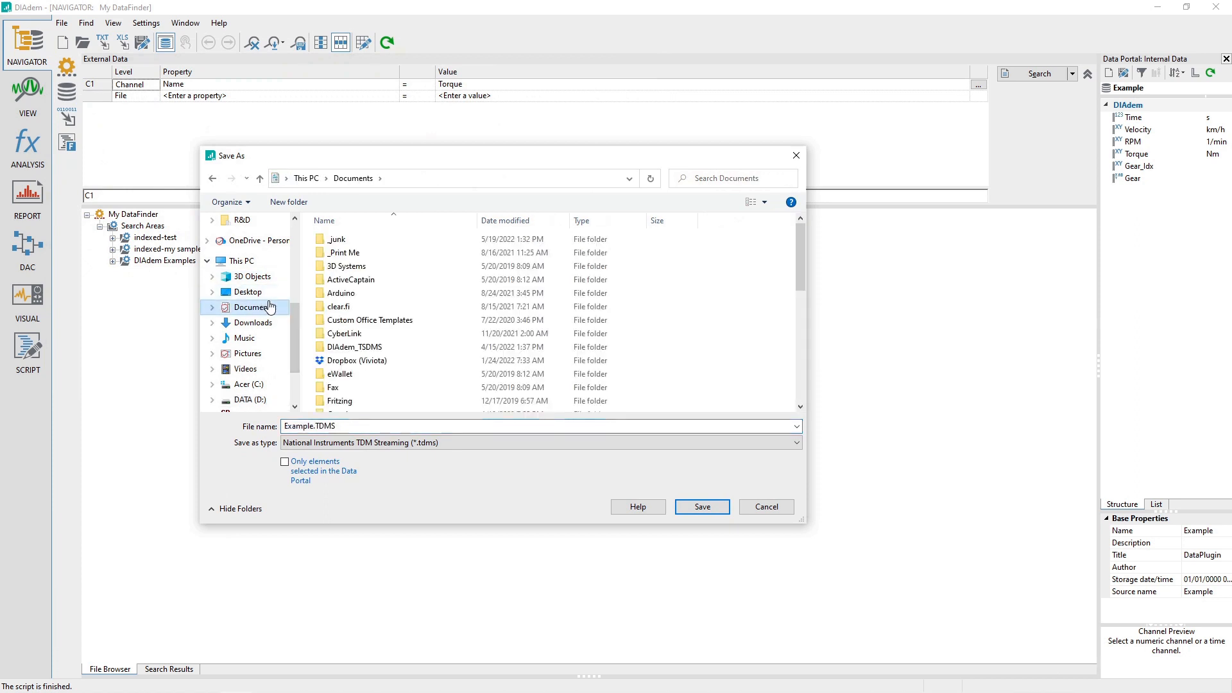
double_click(335, 239)
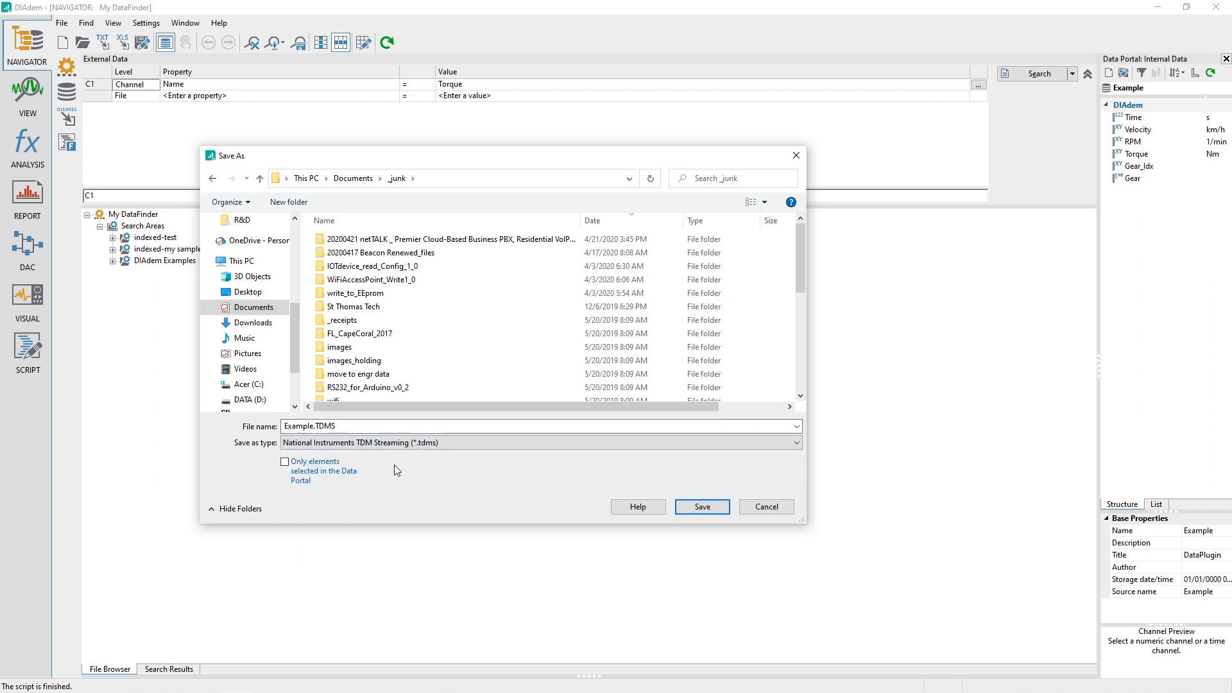
left_click(701, 507)
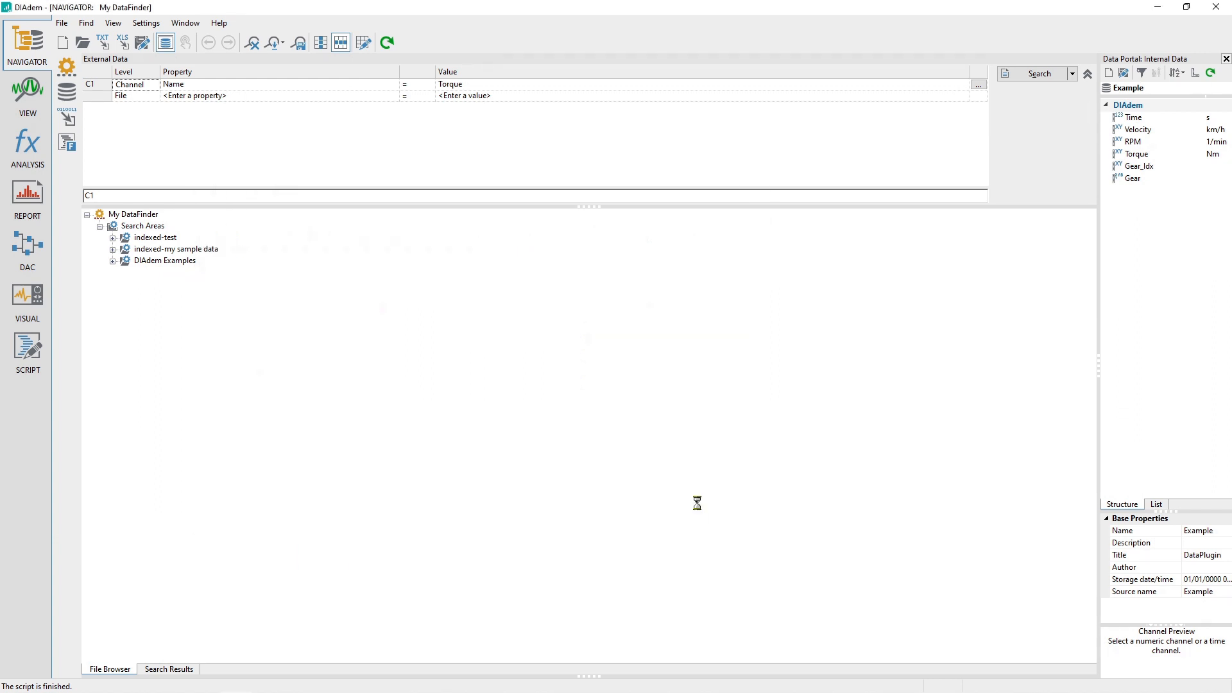
left_click(134, 215)
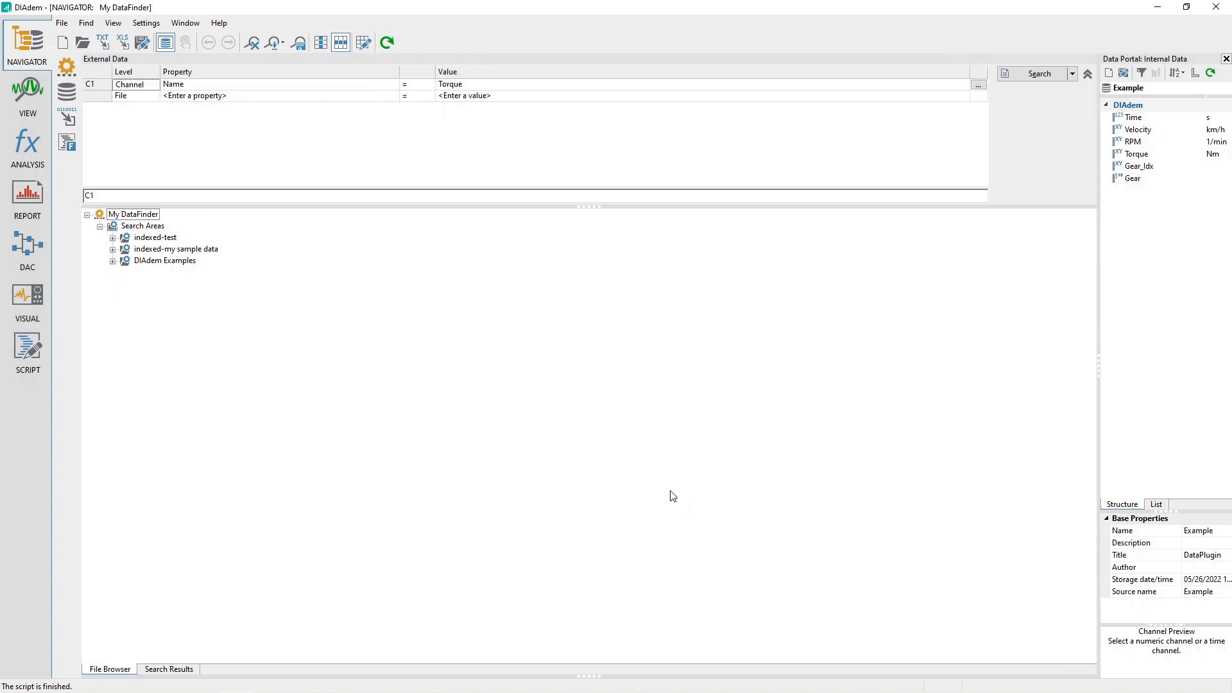